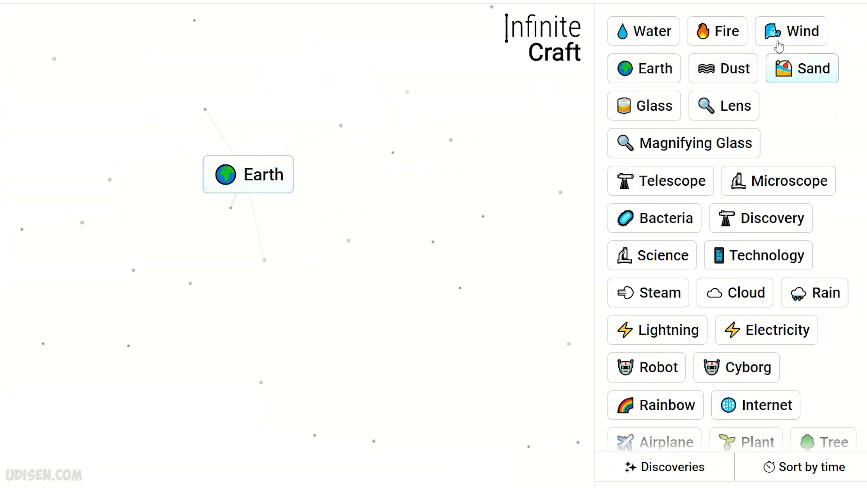
Step: Craft Dust from Earth and Wind, Clay from Dust and Water, then Brick from two Clays
left_click_drag(791, 31, 351, 174)
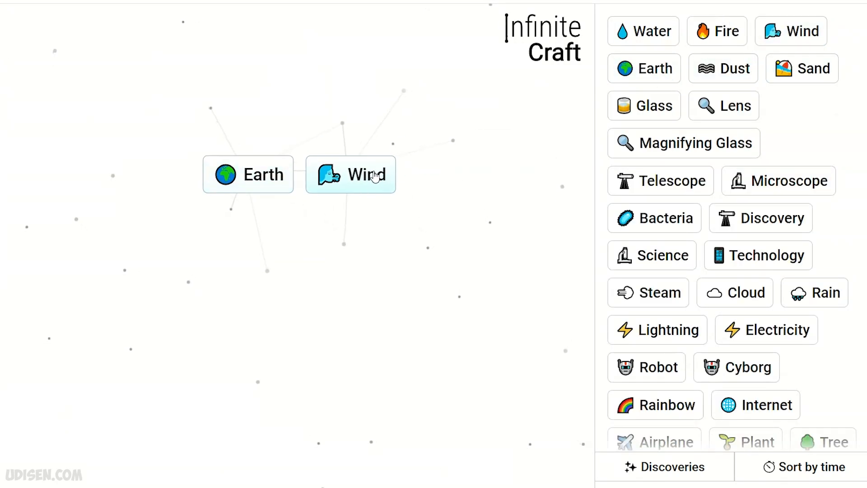
left_click_drag(247, 175, 350, 174)
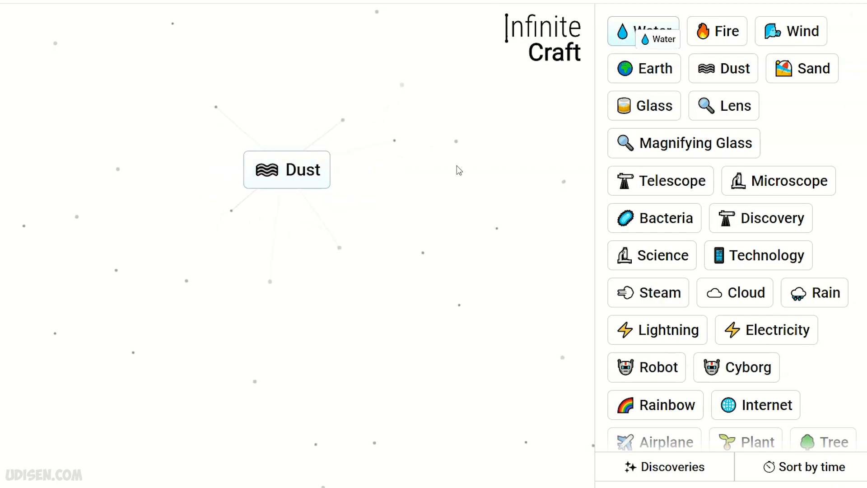
left_click_drag(643, 31, 287, 169)
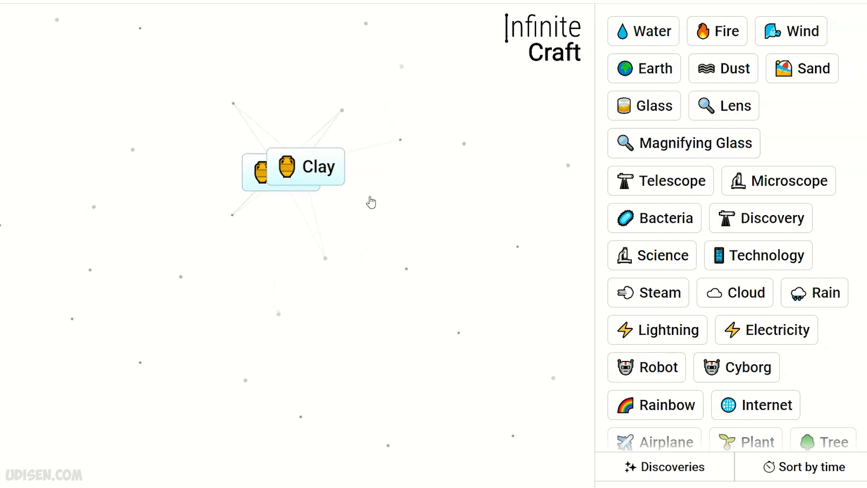
left_click_drag(261, 167, 287, 174)
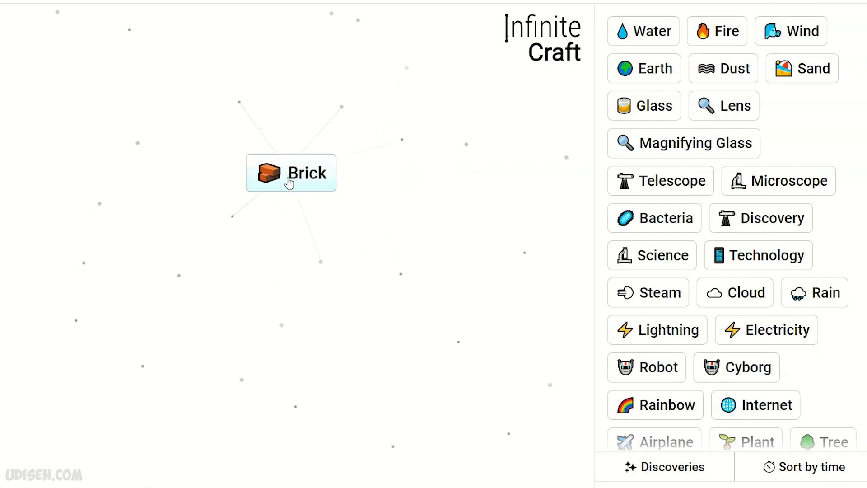
Step: Bring House from the discoveries sidebar onto the canvas in place of Brick
scroll("down", 3)
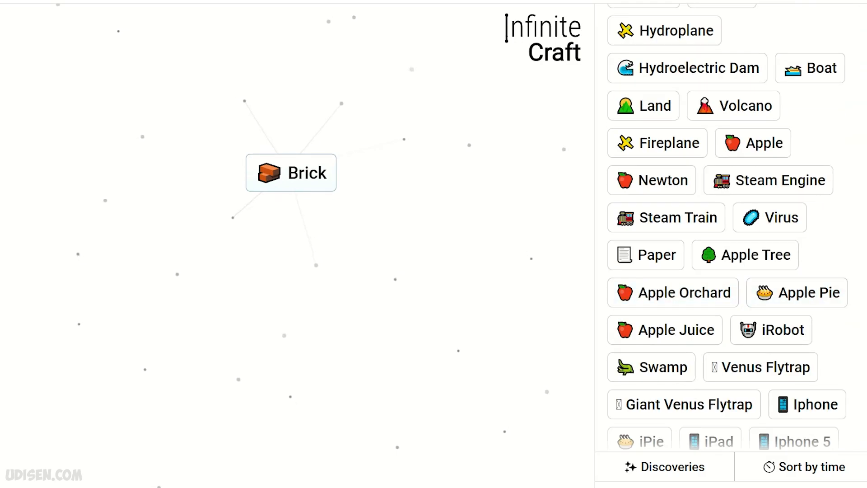
scroll("down", 3)
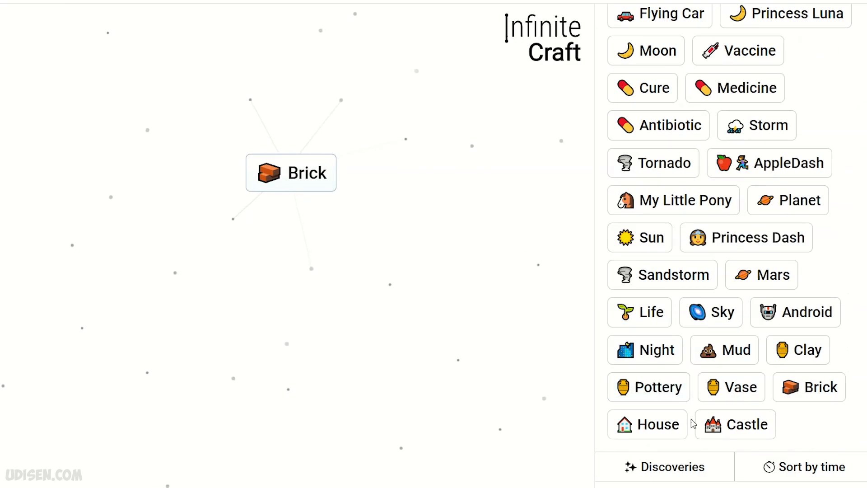
left_click_drag(812, 350, 320, 179)
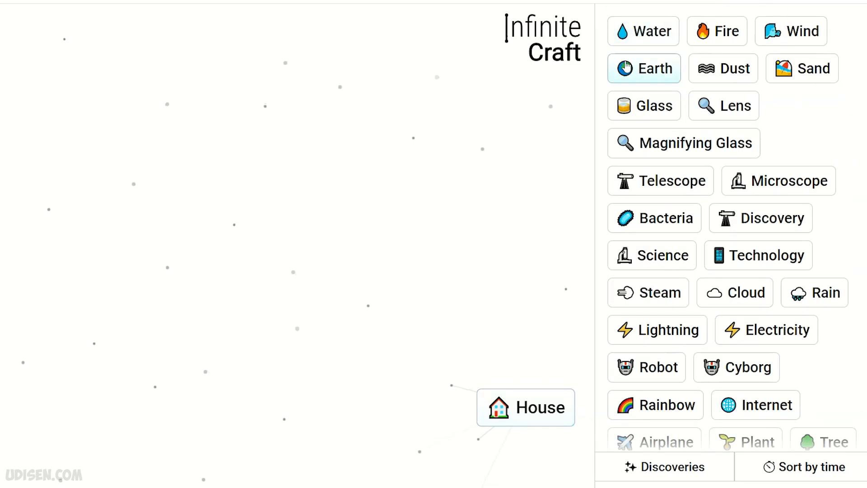
Step: Craft Plant from Earth and Water, merge two Plants into Tree, and place it beside House
left_click_drag(644, 68, 248, 175)
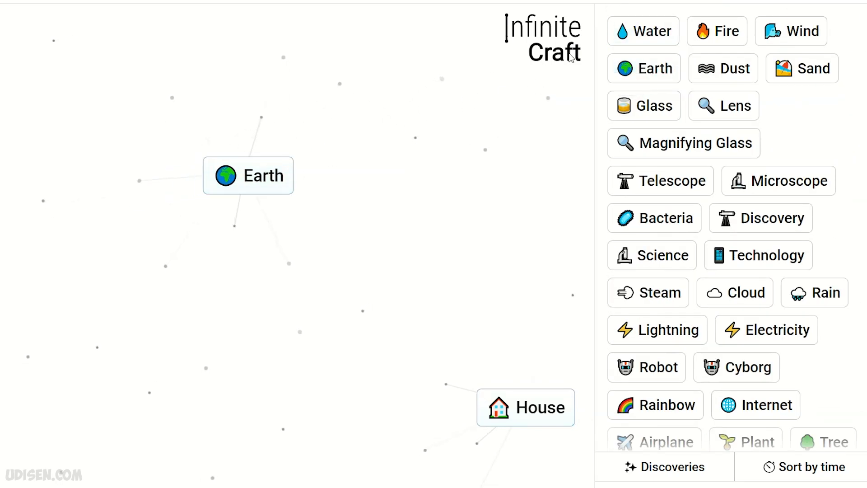
left_click_drag(642, 31, 265, 177)
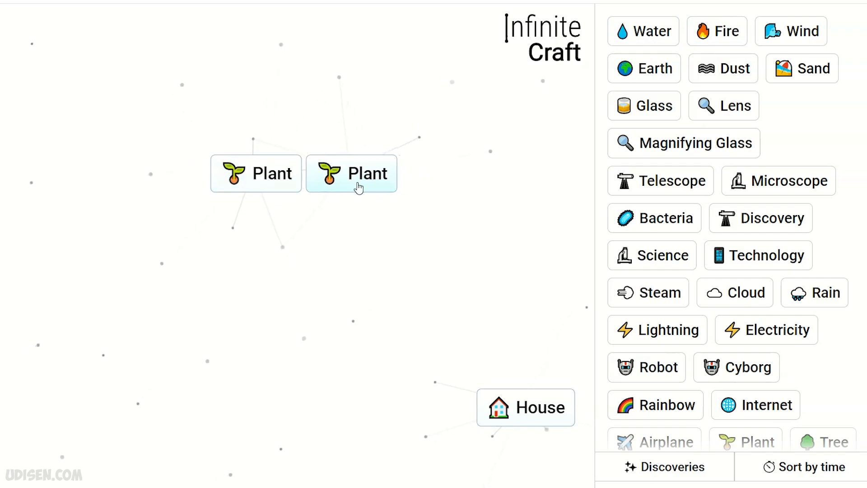
left_click_drag(351, 173, 255, 173)
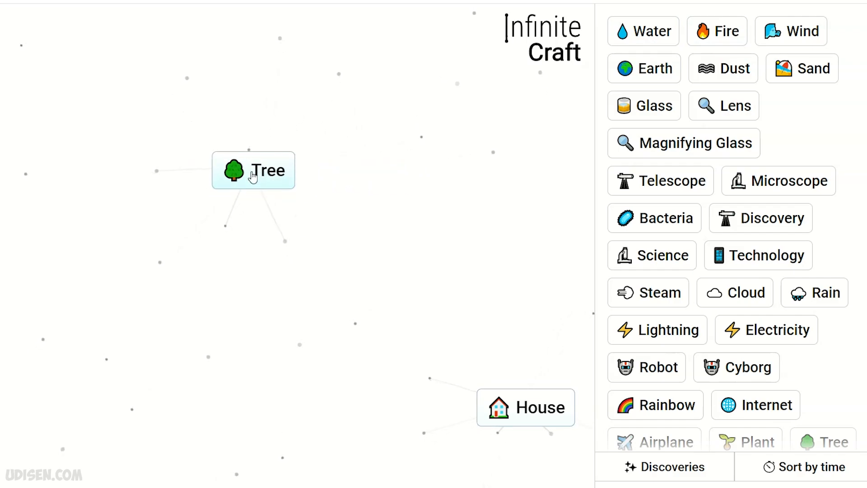
left_click_drag(253, 170, 413, 419)
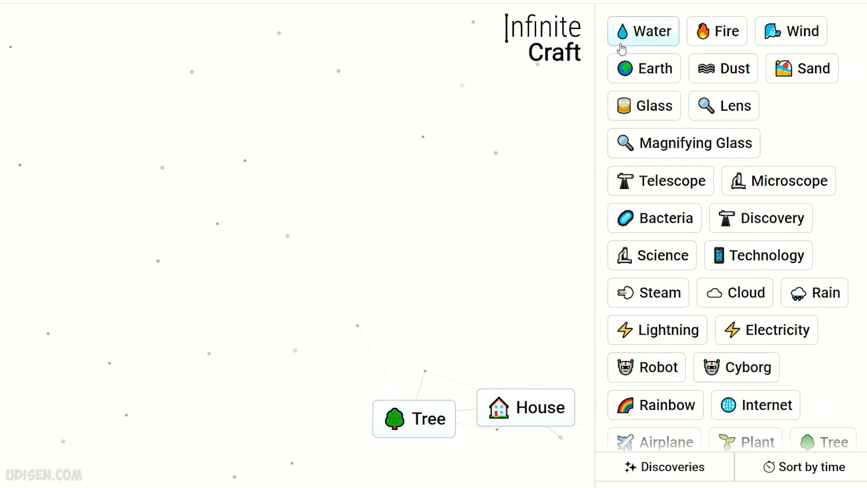
Step: Craft Rainbow from Water and Clouds, then combine Tree with Rainbow into Unicorn
left_click_drag(642, 30, 358, 166)
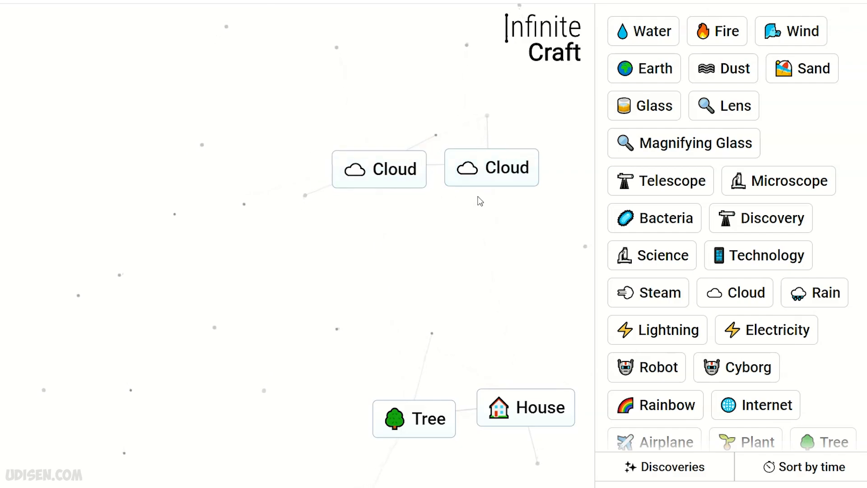
left_click_drag(491, 168, 388, 170)
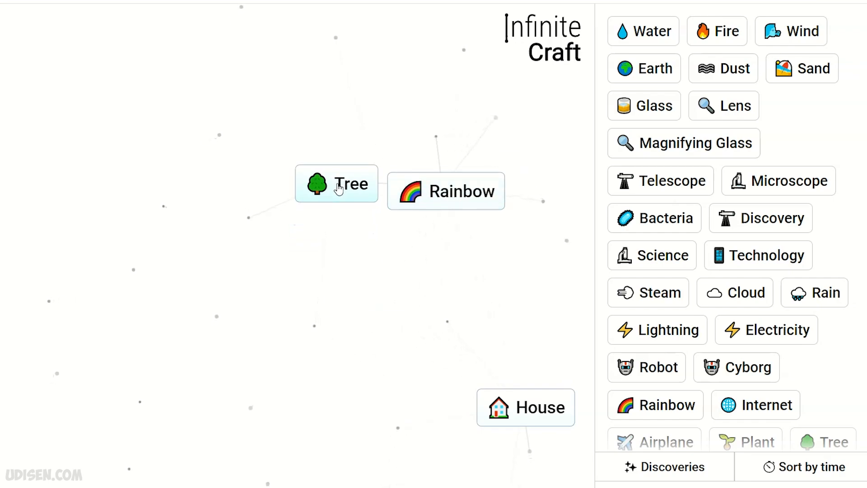
left_click_drag(446, 191, 420, 195)
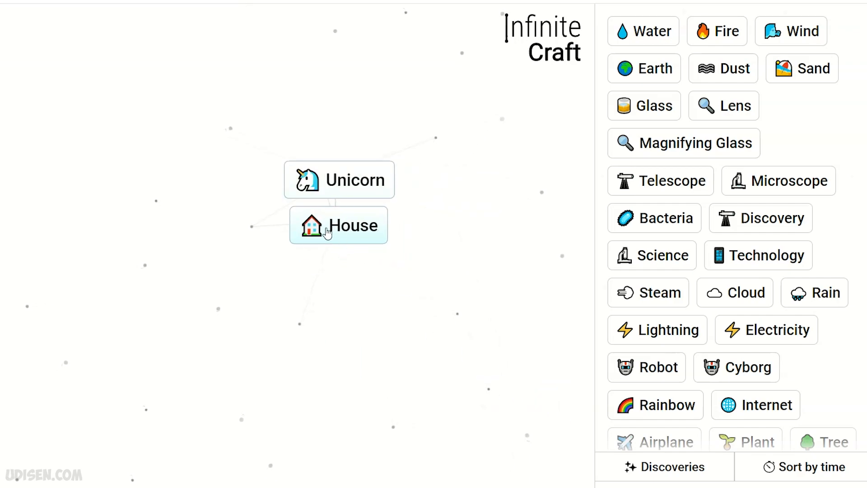
Step: Craft Castle from Unicorn and House, then Kingdom from Palace and Castle, leading to War
left_click_drag(339, 225, 339, 179)
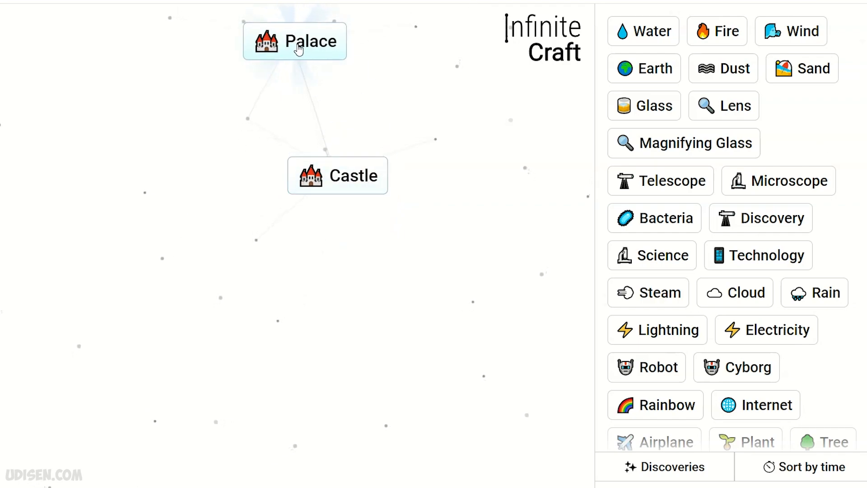
left_click_drag(295, 40, 193, 201)
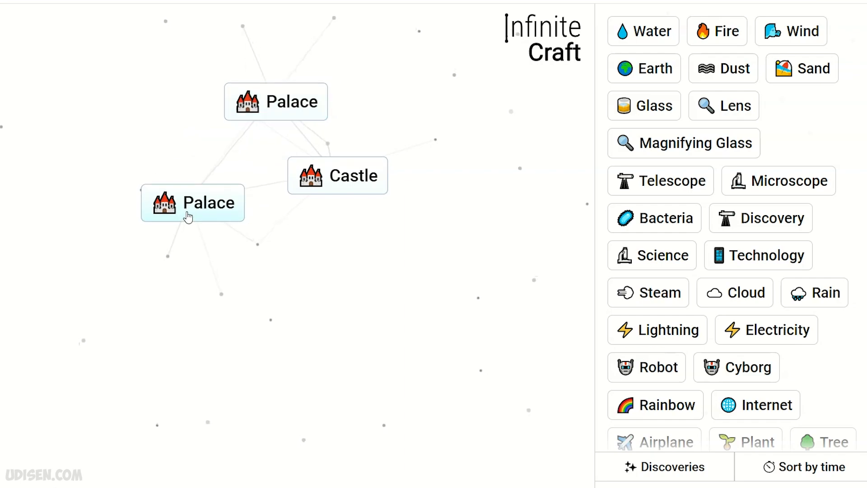
left_click_drag(193, 202, 337, 175)
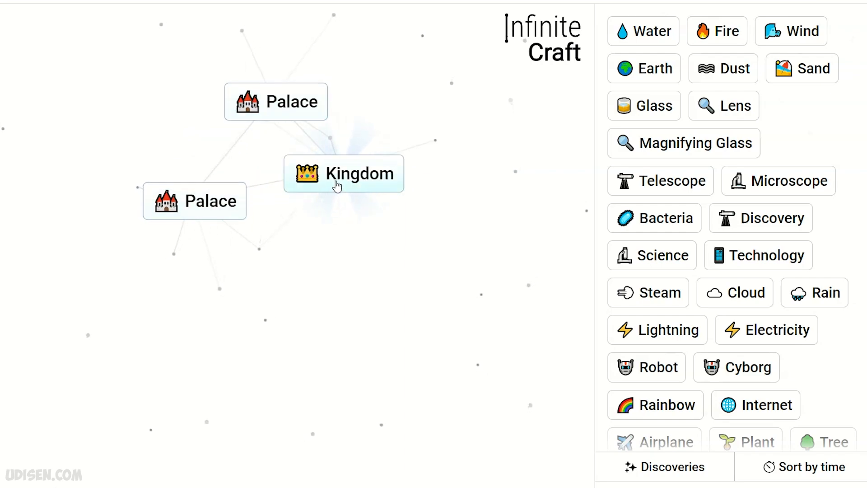
left_click_drag(344, 173, 172, 386)
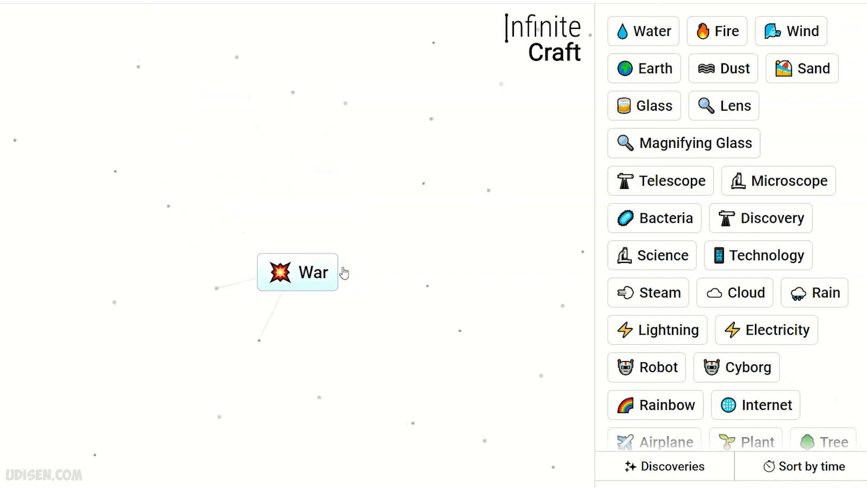
Step: Combine two War items into Battle near the canvas centre
left_click_drag(297, 272, 419, 230)
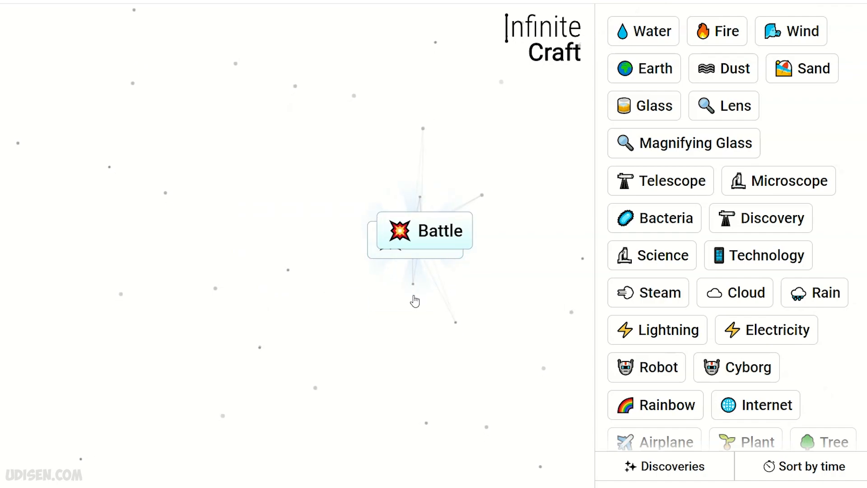